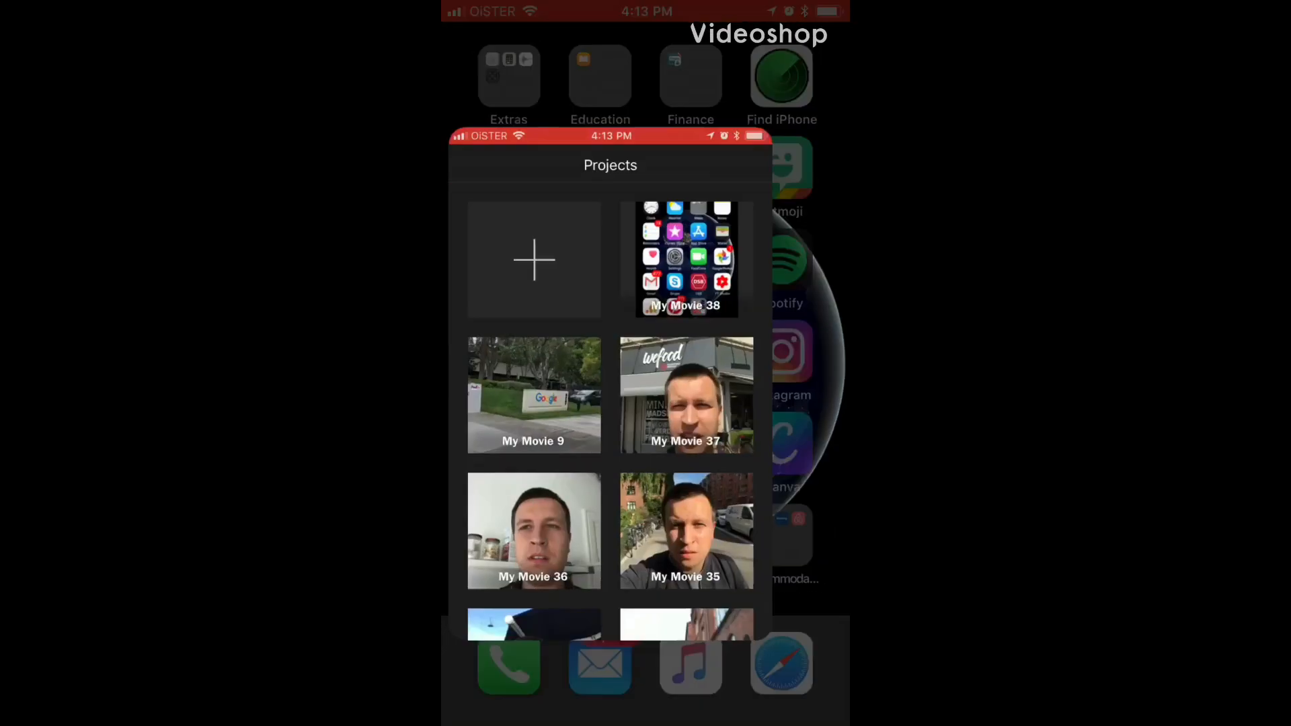
Start a new Movie project and select the 26-second screen recording from Moments
left_click(534, 261)
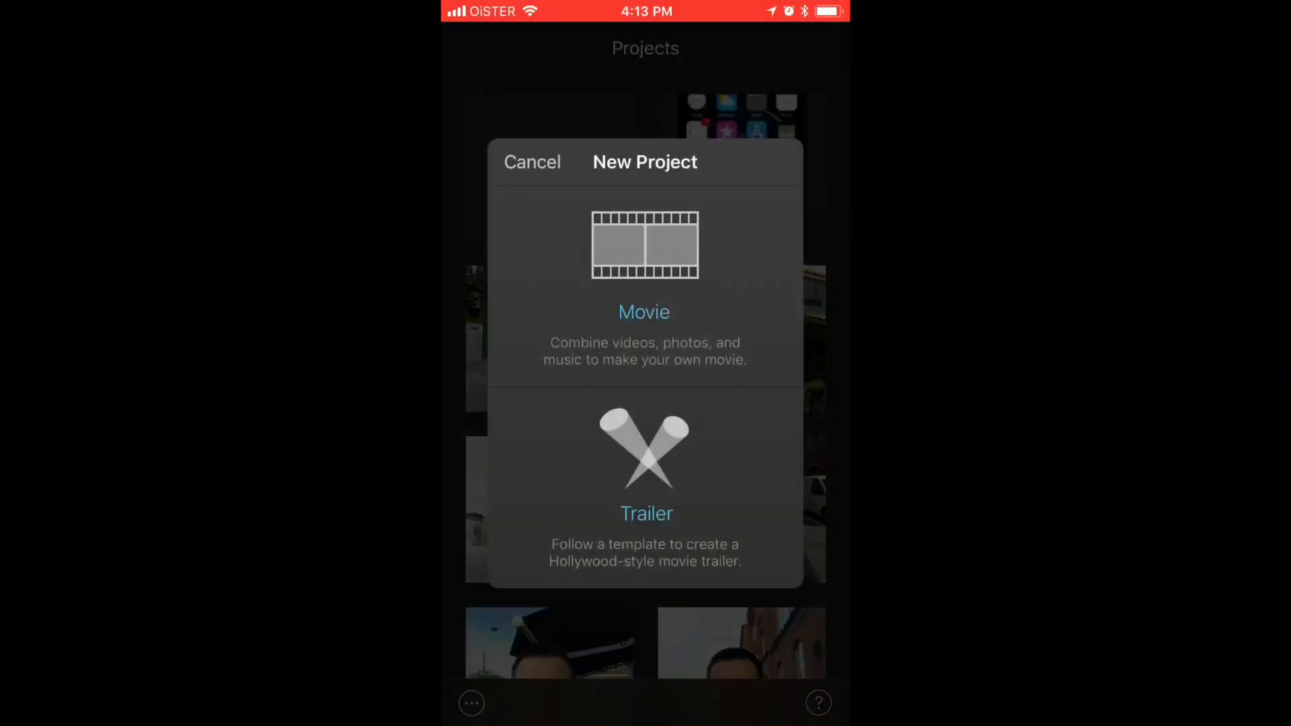
left_click(645, 311)
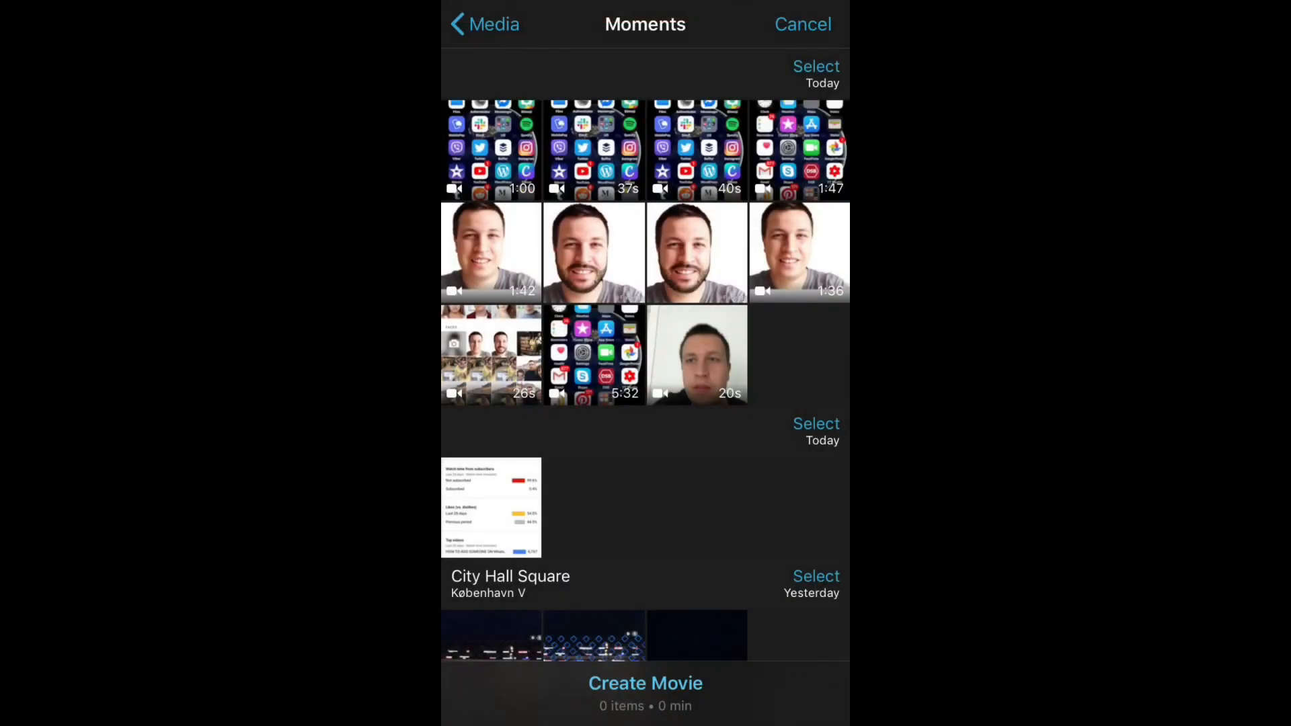
scroll("down", 3)
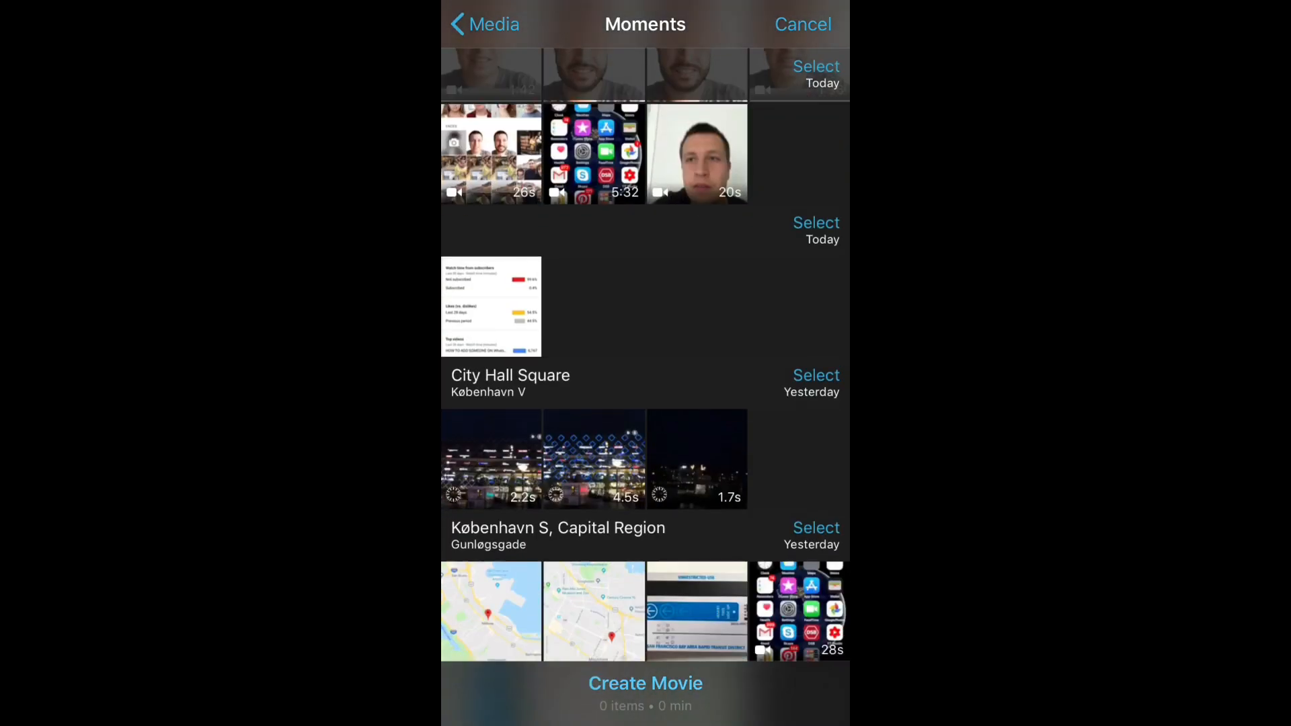
scroll("down", 3)
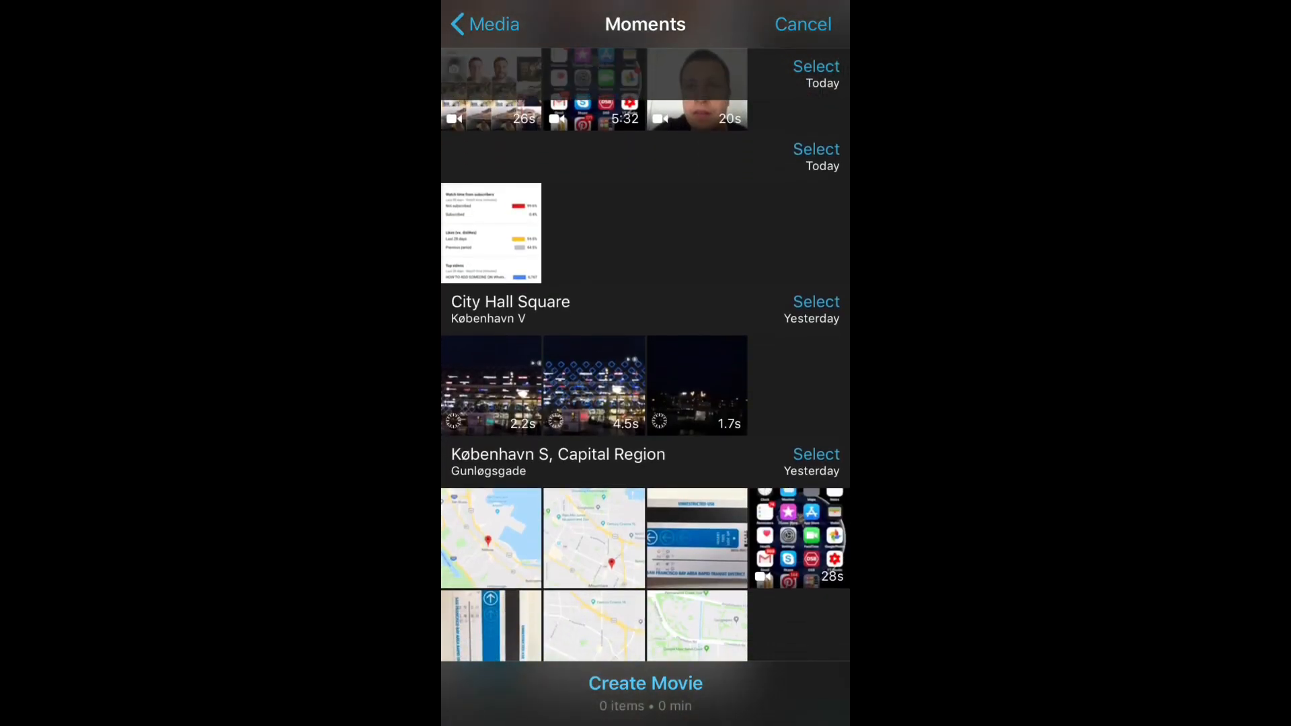
scroll("up", 3)
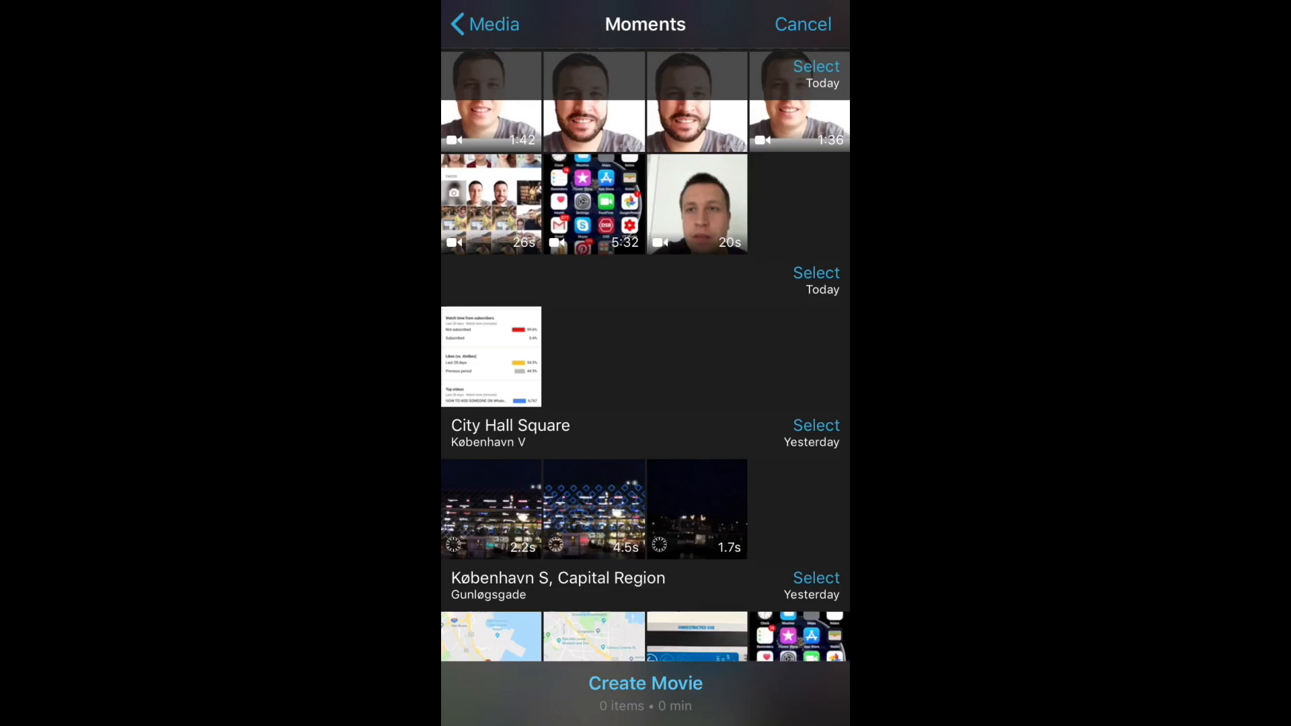
left_click(491, 203)
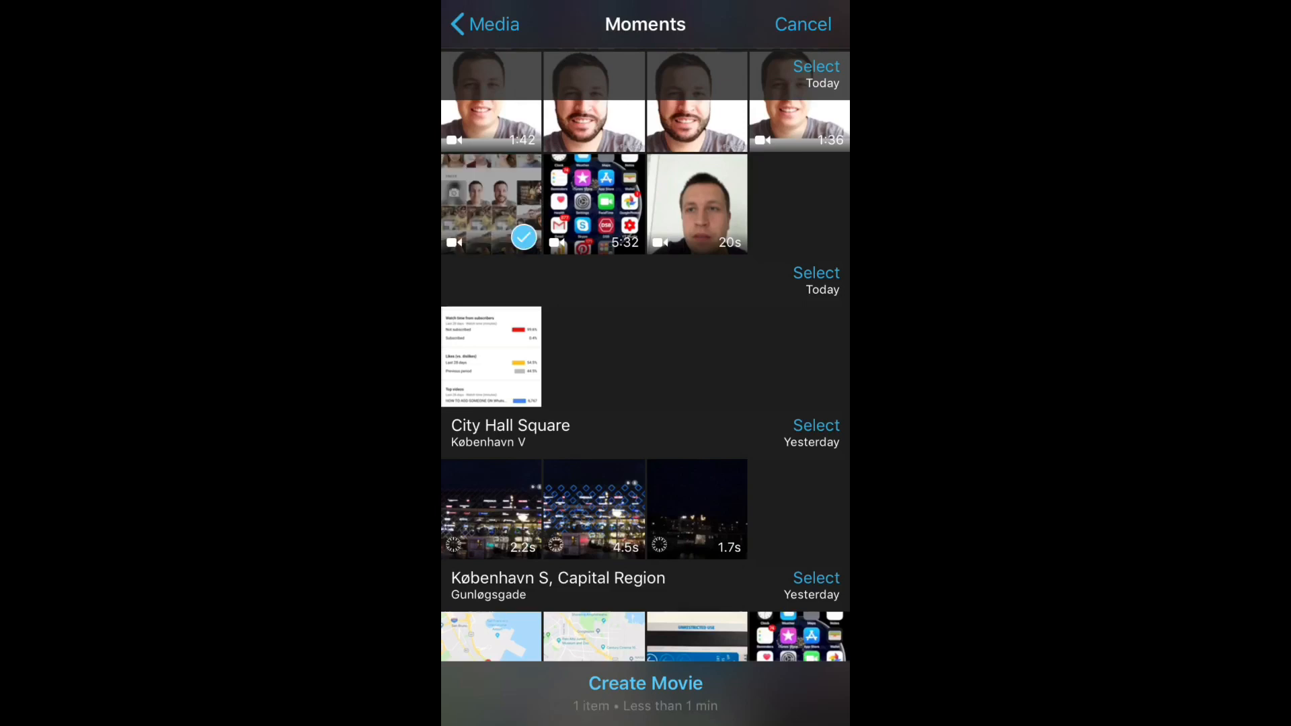
Create 'My Movie 39' from the 26.9-second clip and preview it on the timeline
left_click(645, 683)
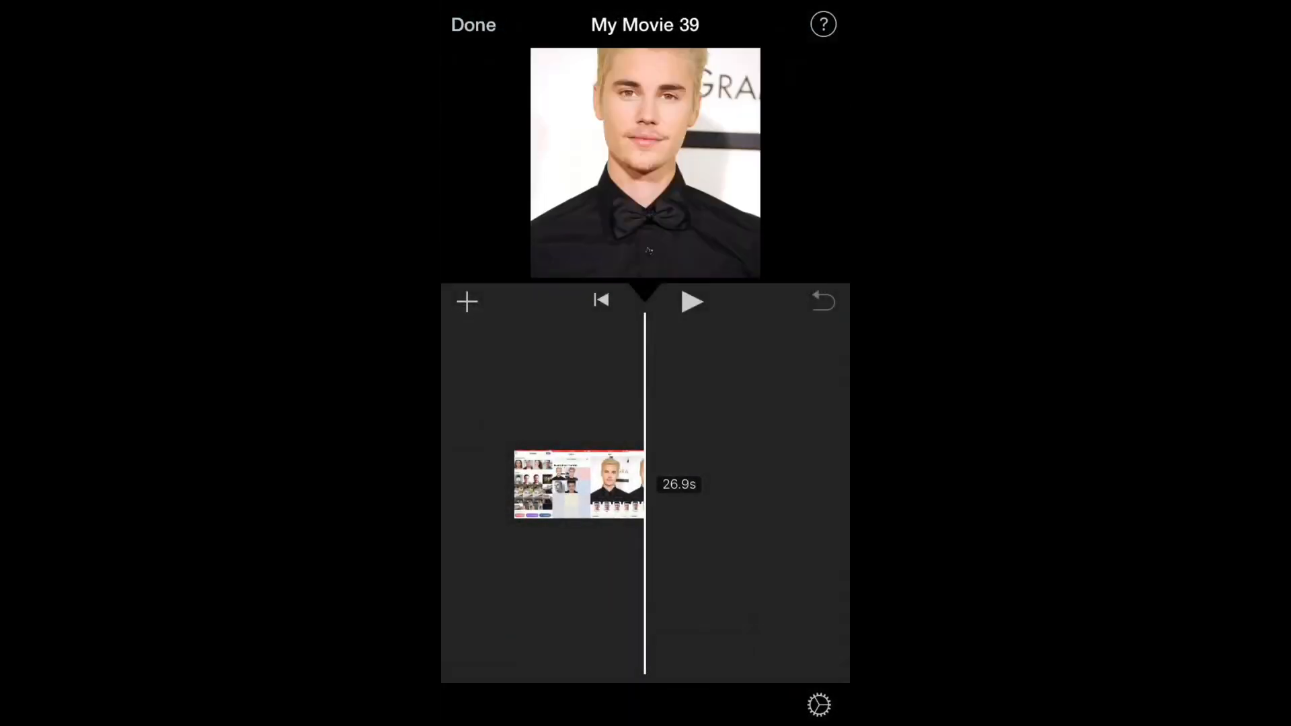
left_click(692, 301)
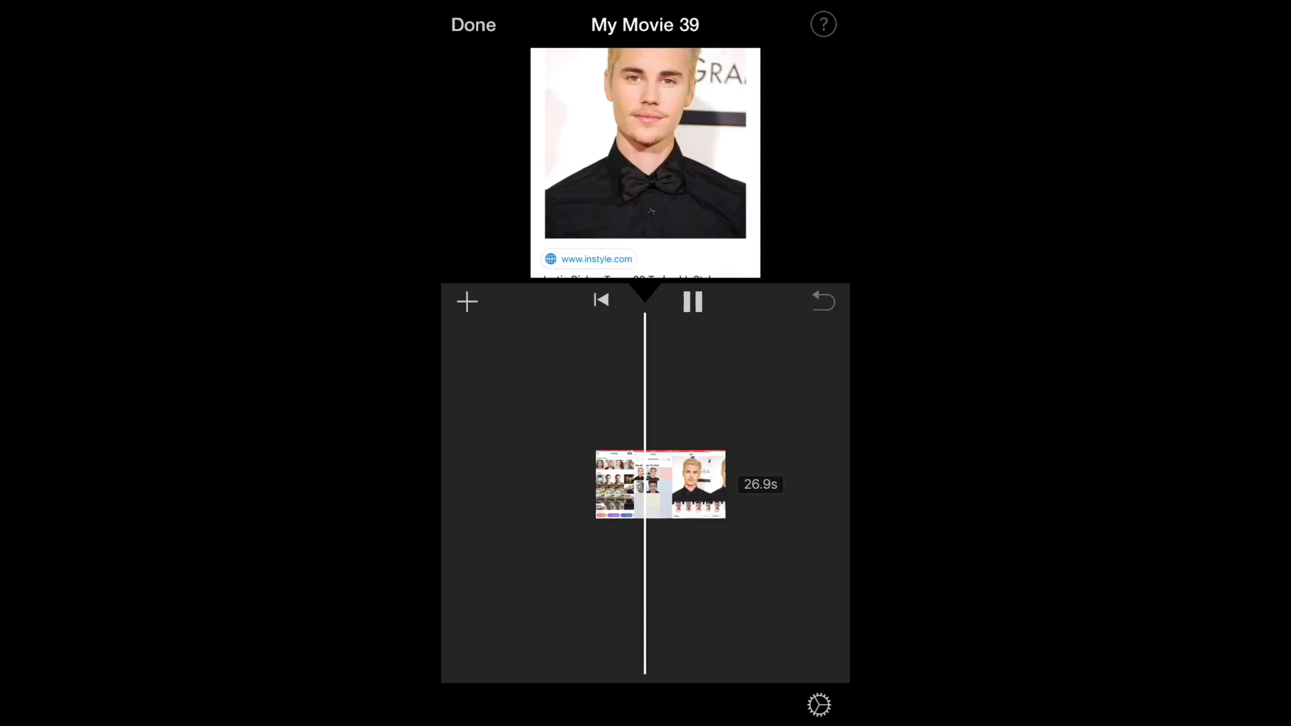
left_click(692, 301)
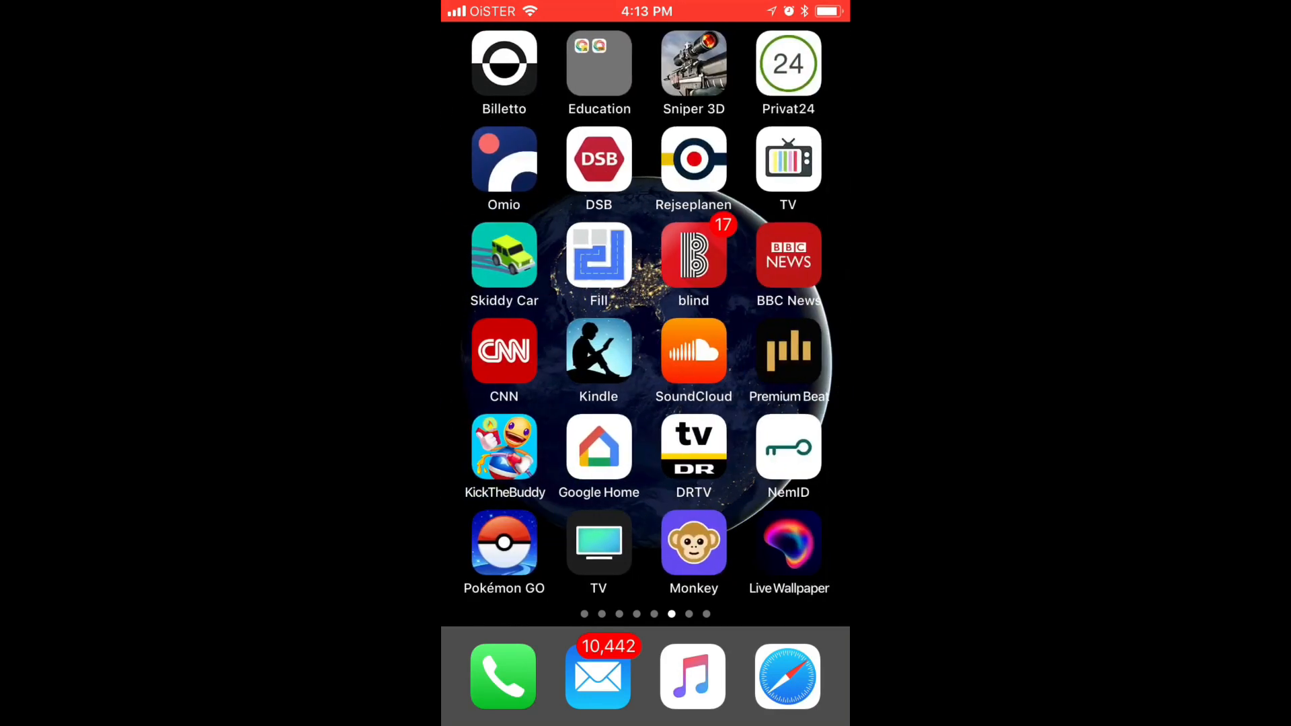
Open Videoshop, close the ad and dismiss the rating prompt
scroll("left", 3)
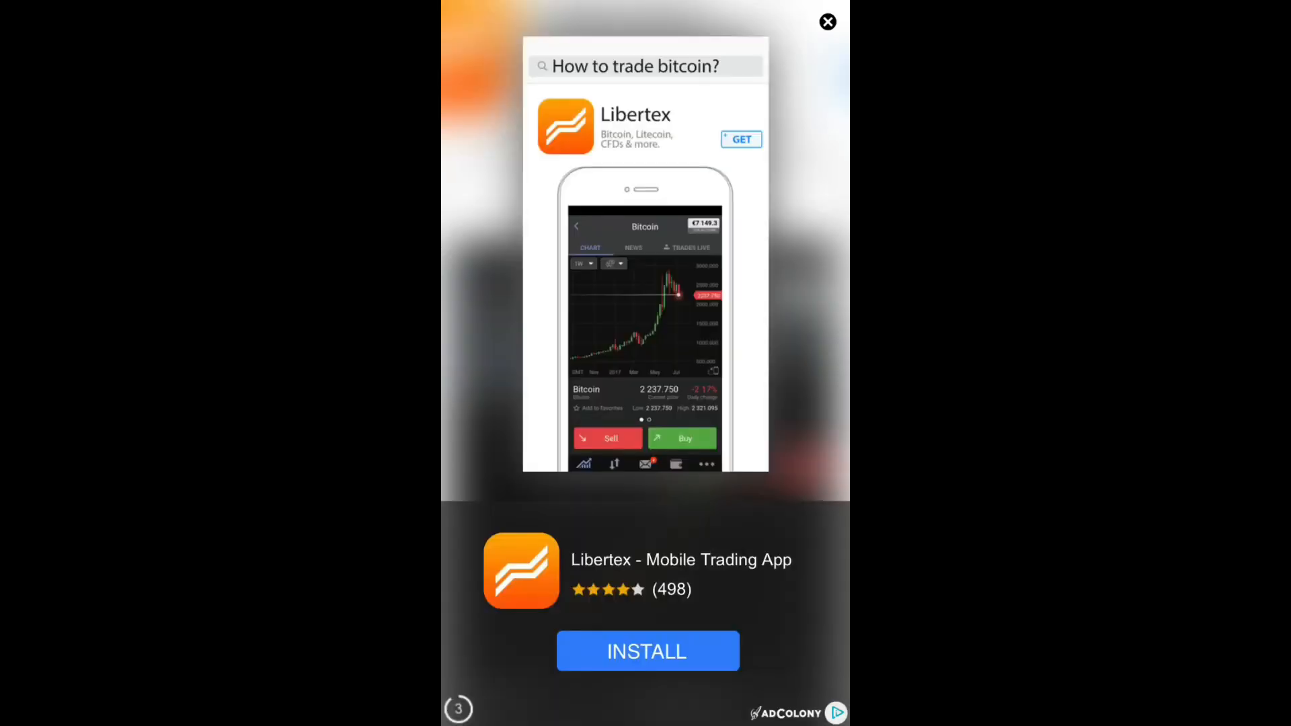
left_click(828, 22)
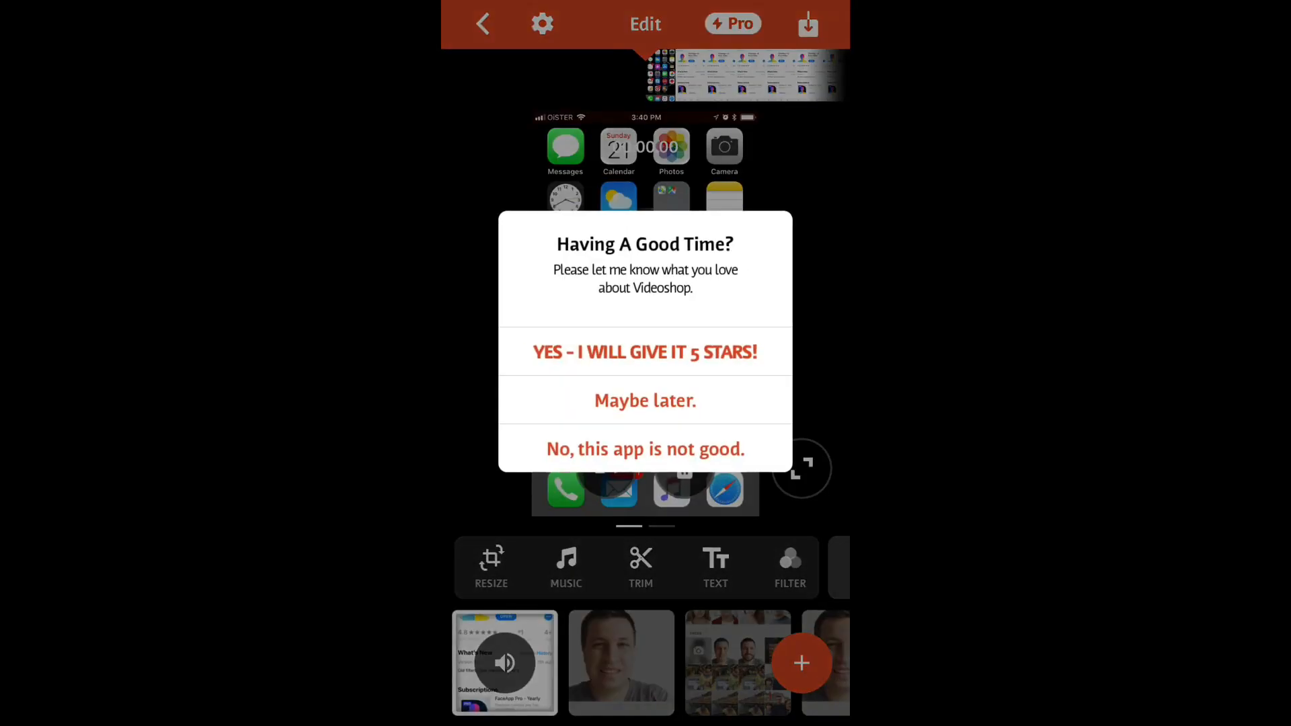
left_click(645, 400)
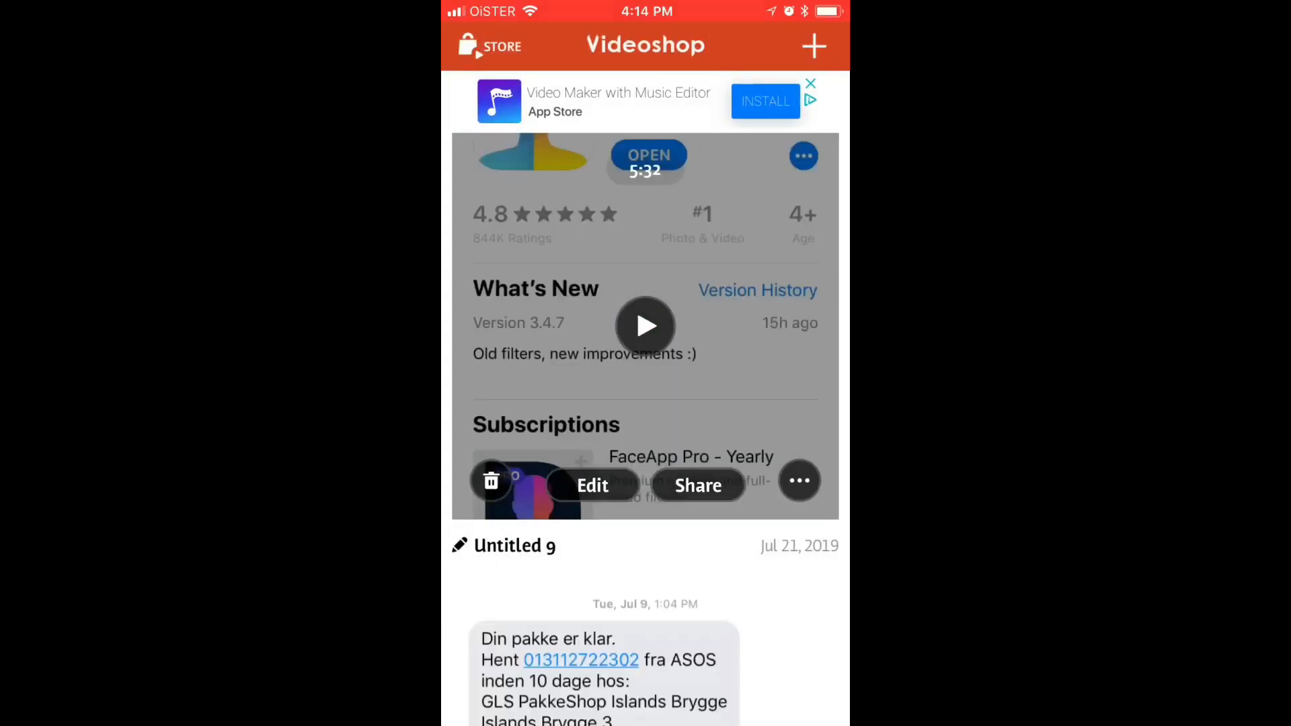
Import the 0:26 screen recording into a new Videoshop project and preview it
left_click(813, 45)
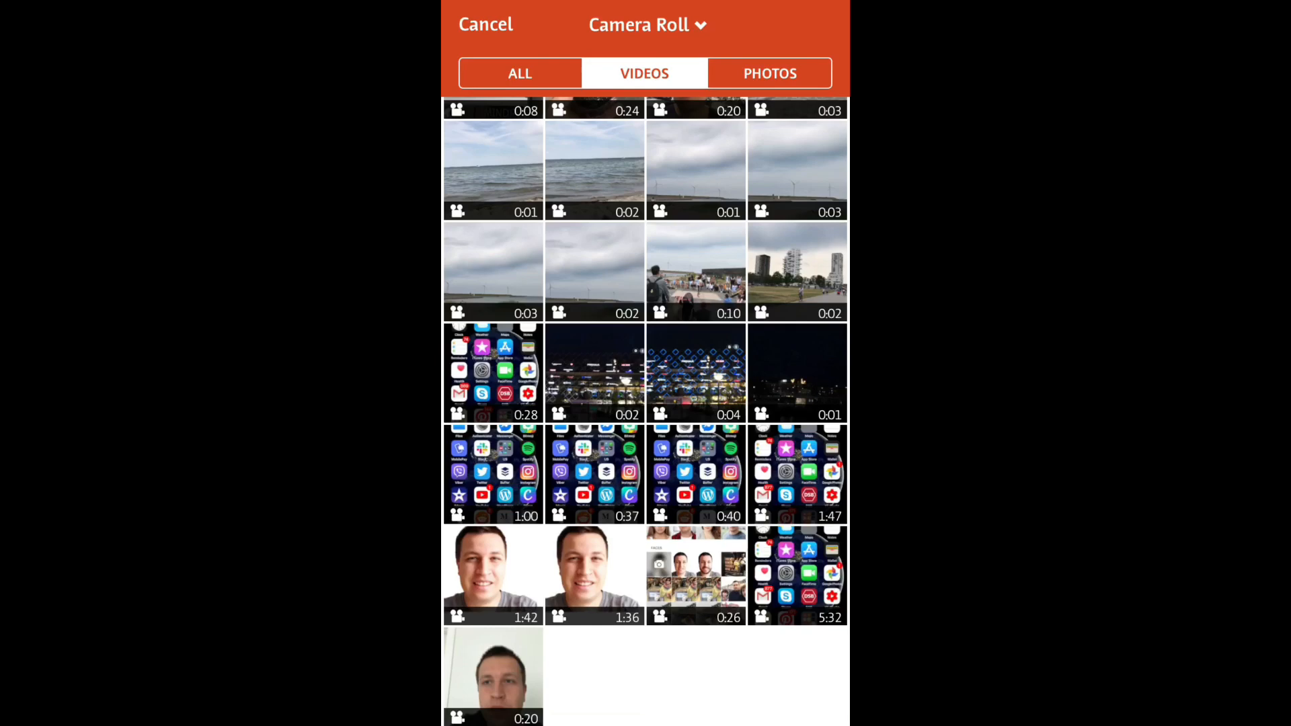
left_click(696, 574)
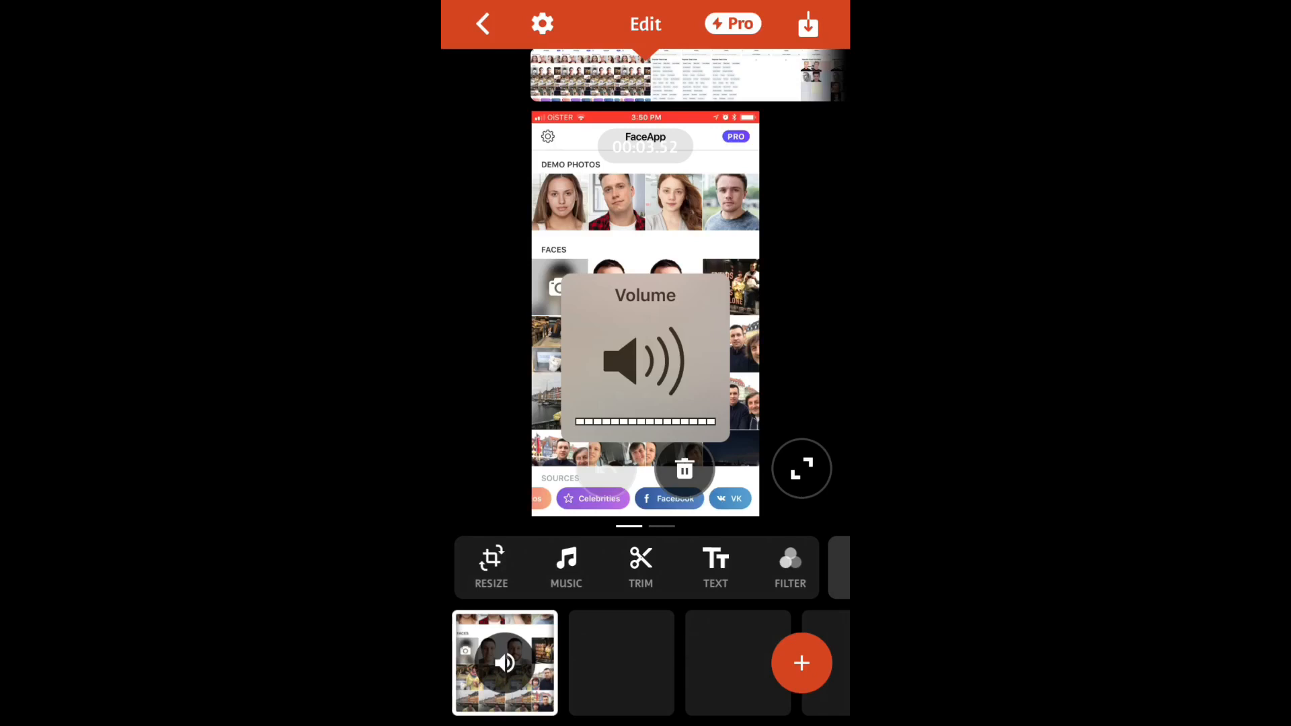
left_click(598, 498)
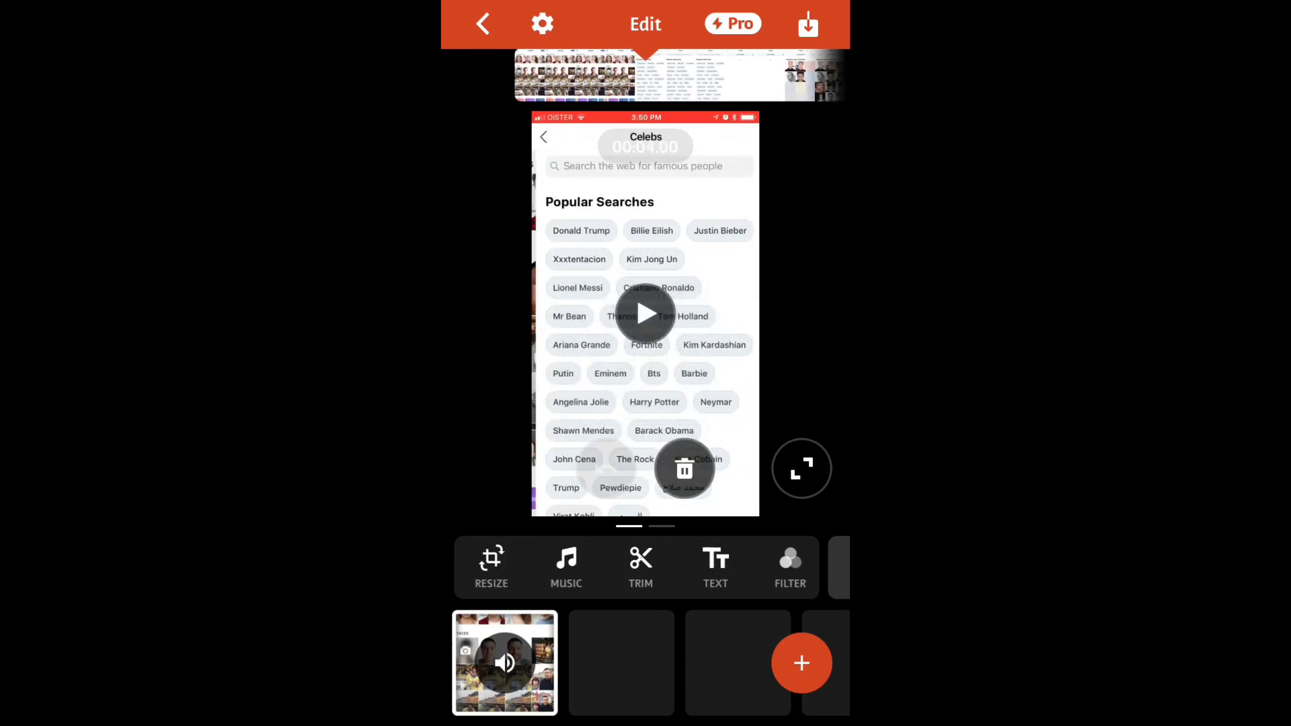
Save the edited screen recording to the Camera Roll
left_click(808, 22)
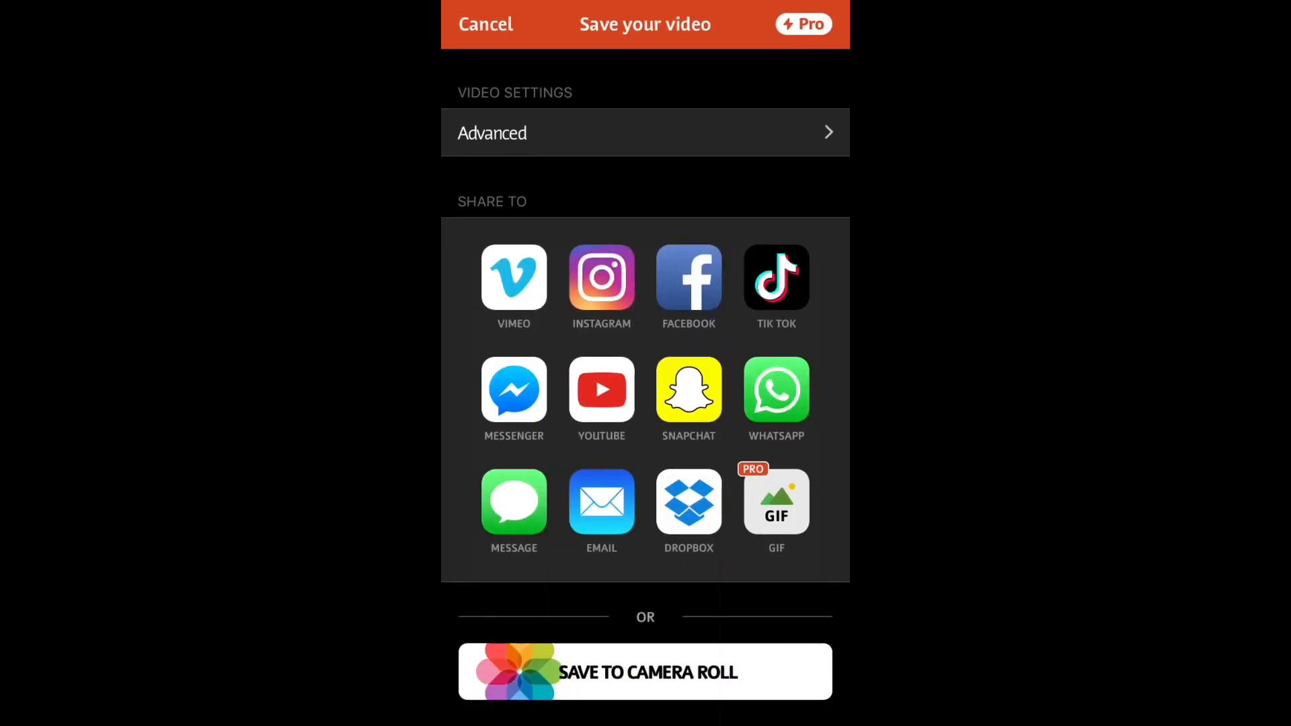
left_click(644, 671)
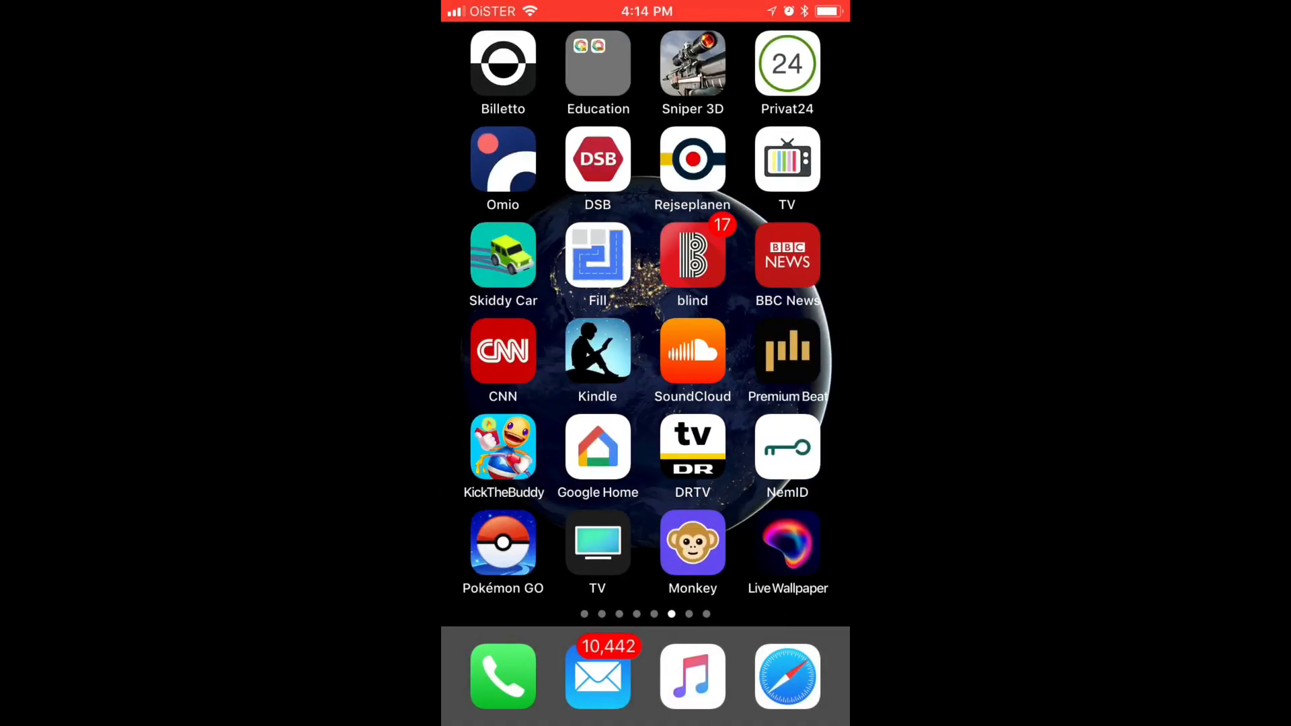
Reopen 'My Movie 39' in iMovie and add the re-saved 27-second recording
scroll("left", 3)
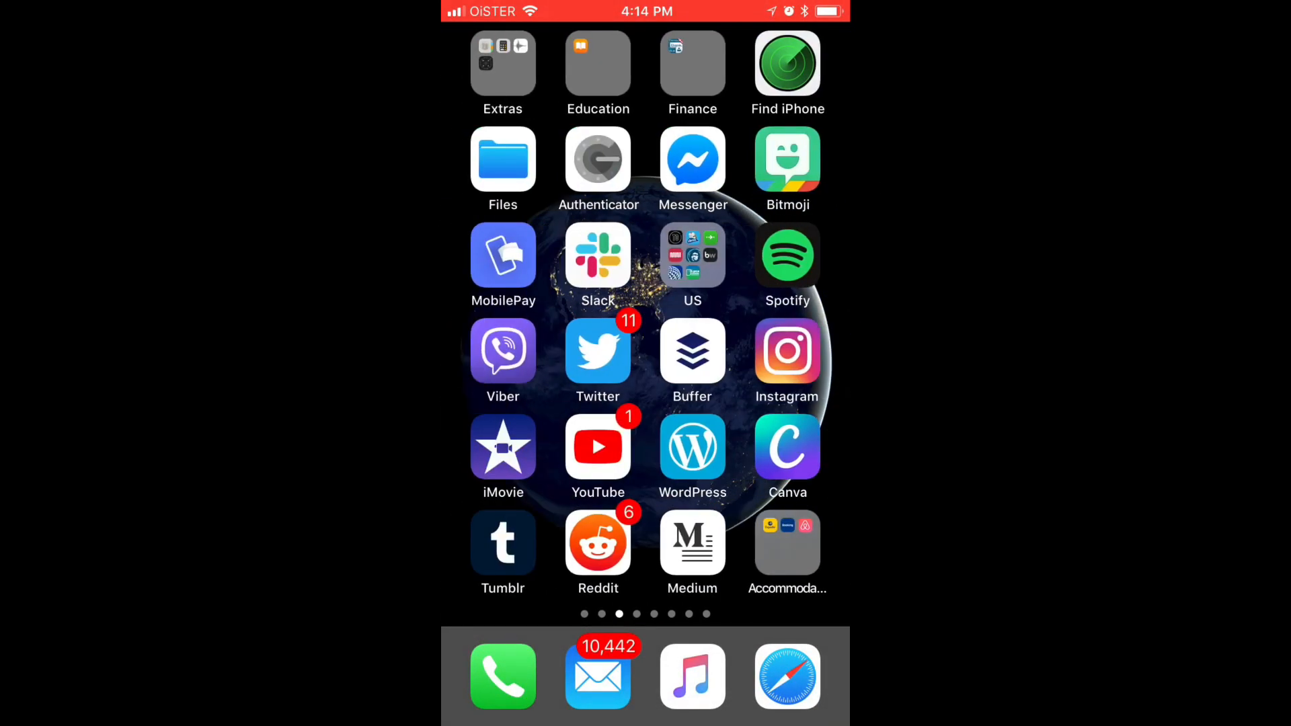
left_click(502, 448)
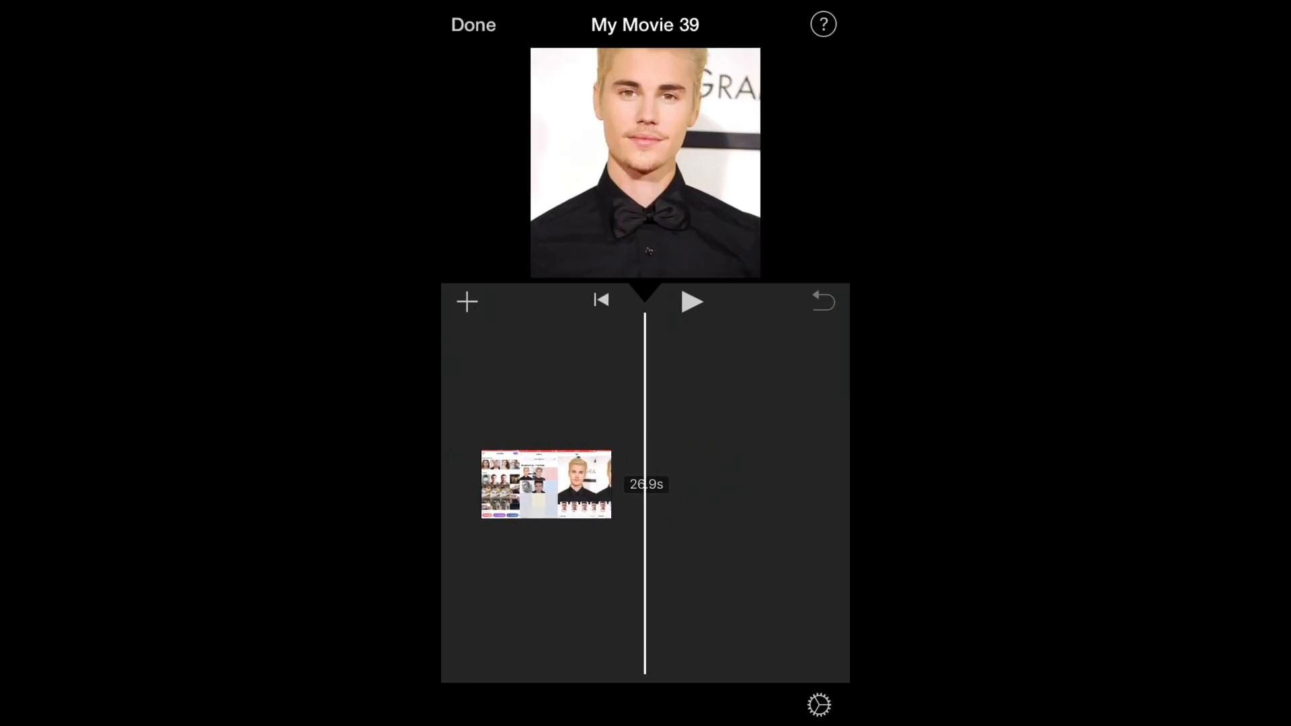
left_click(466, 300)
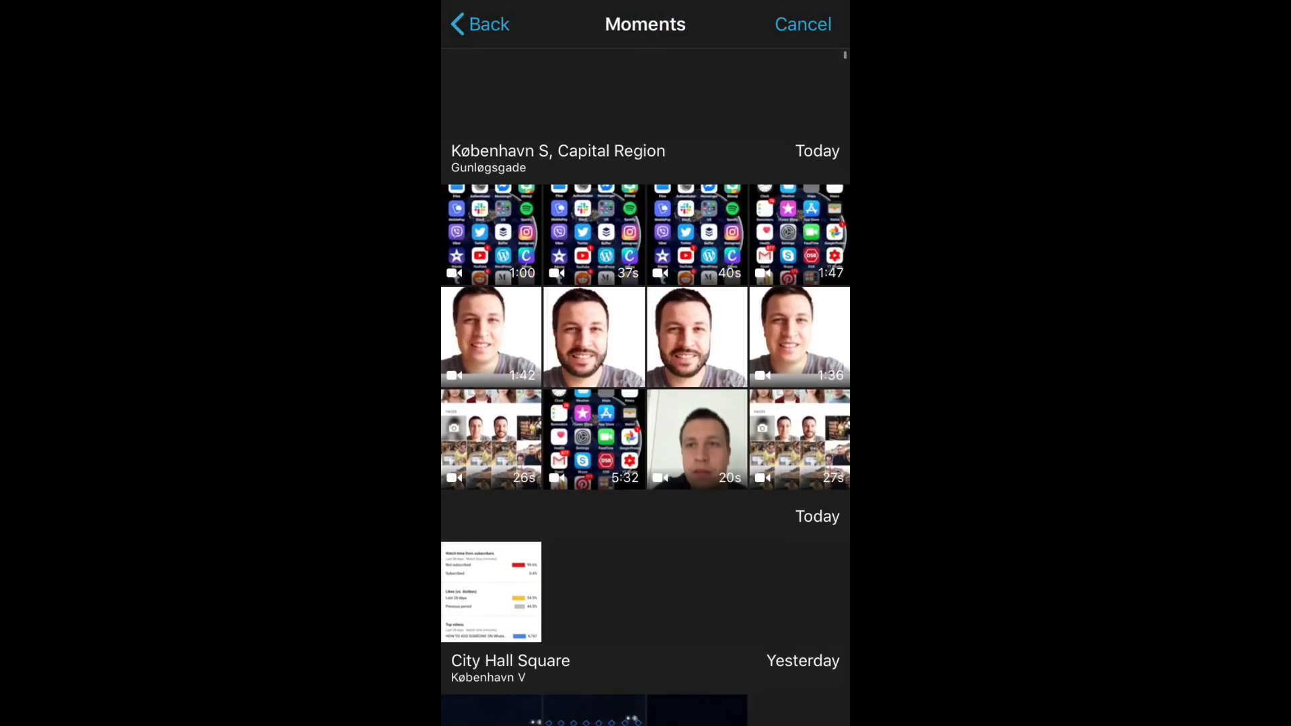
scroll("up", 3)
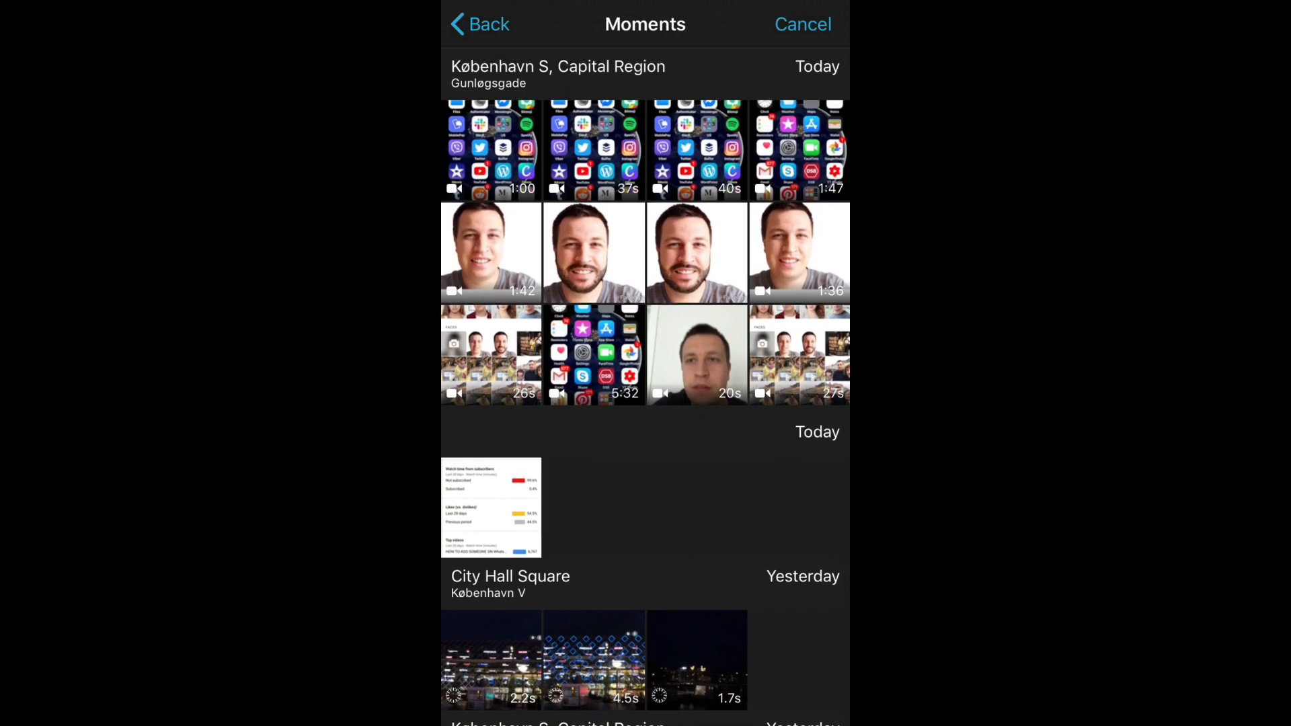
left_click(801, 24)
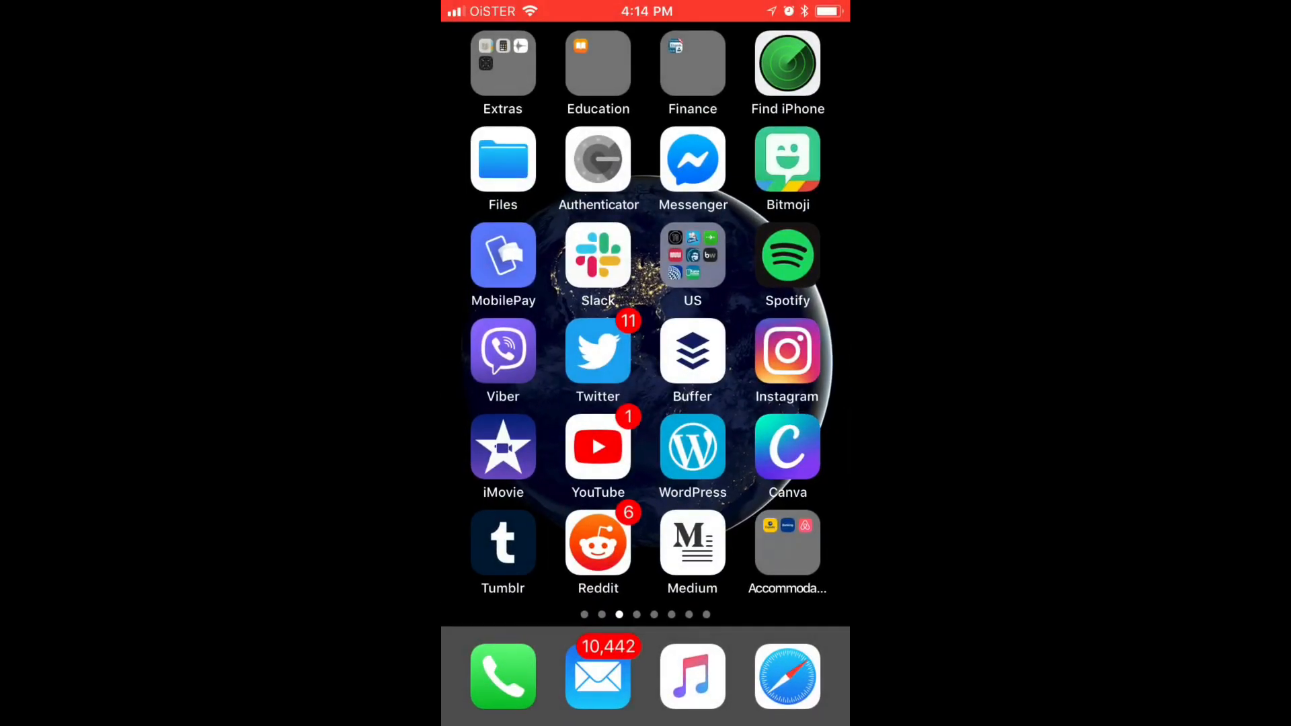
Reopen iMovie and play, pause and resume the two-clip movie
left_click(503, 447)
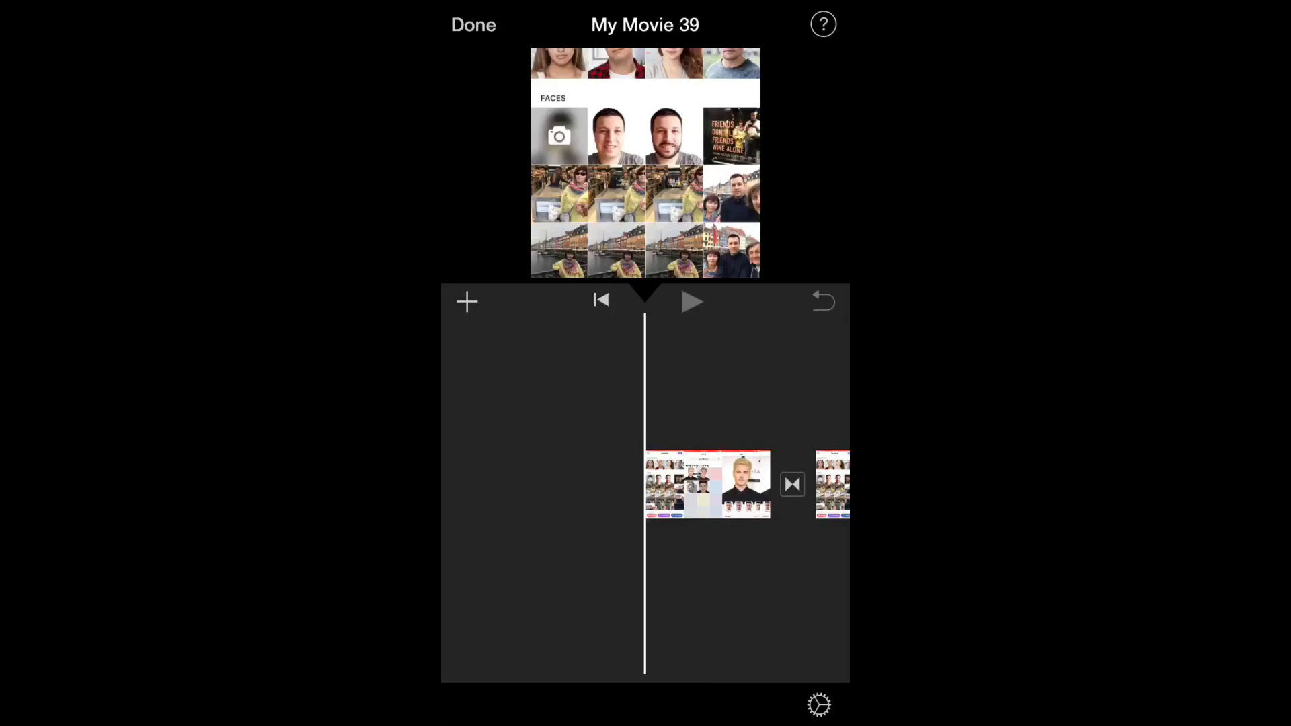
left_click(692, 301)
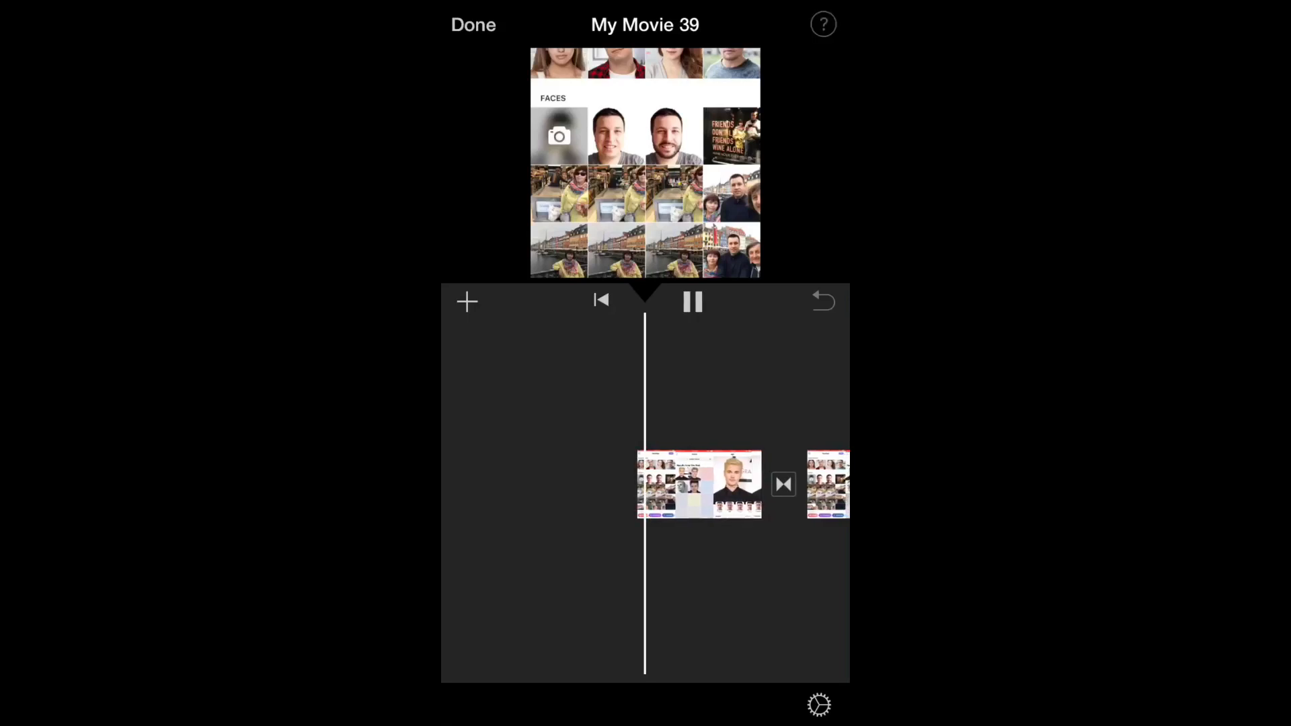
left_click(692, 301)
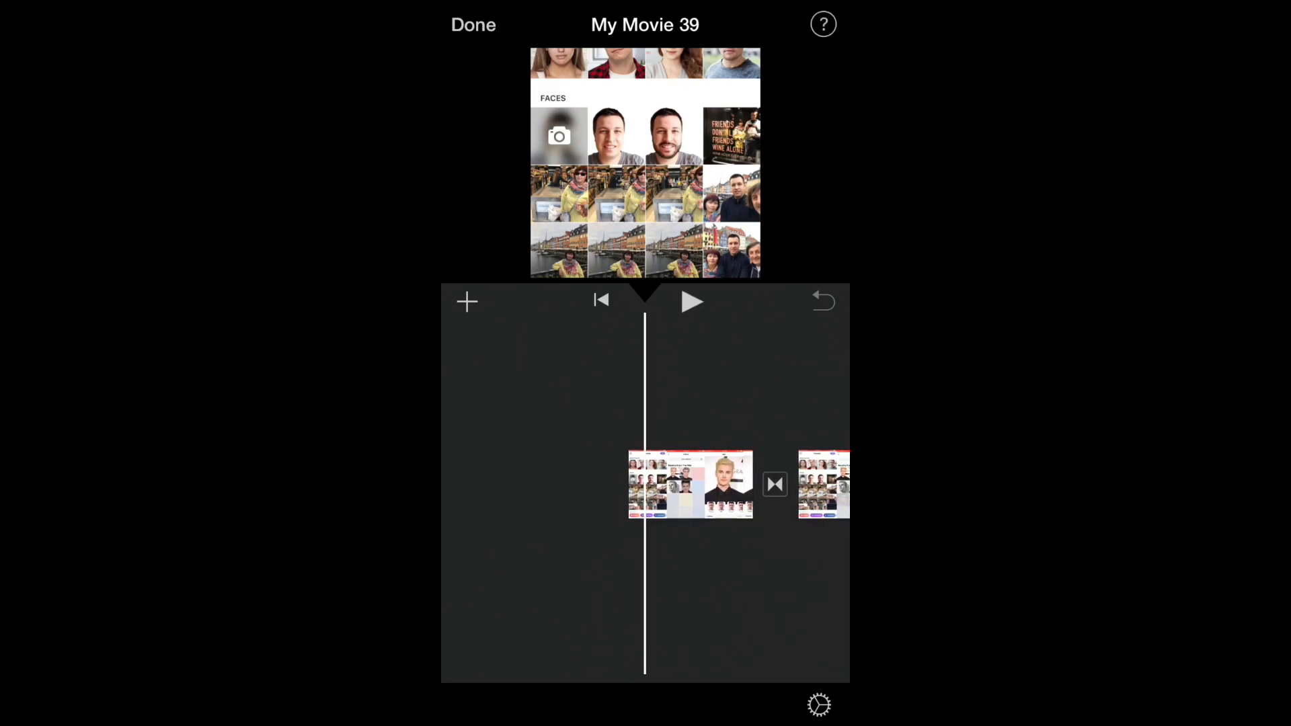
left_click(692, 301)
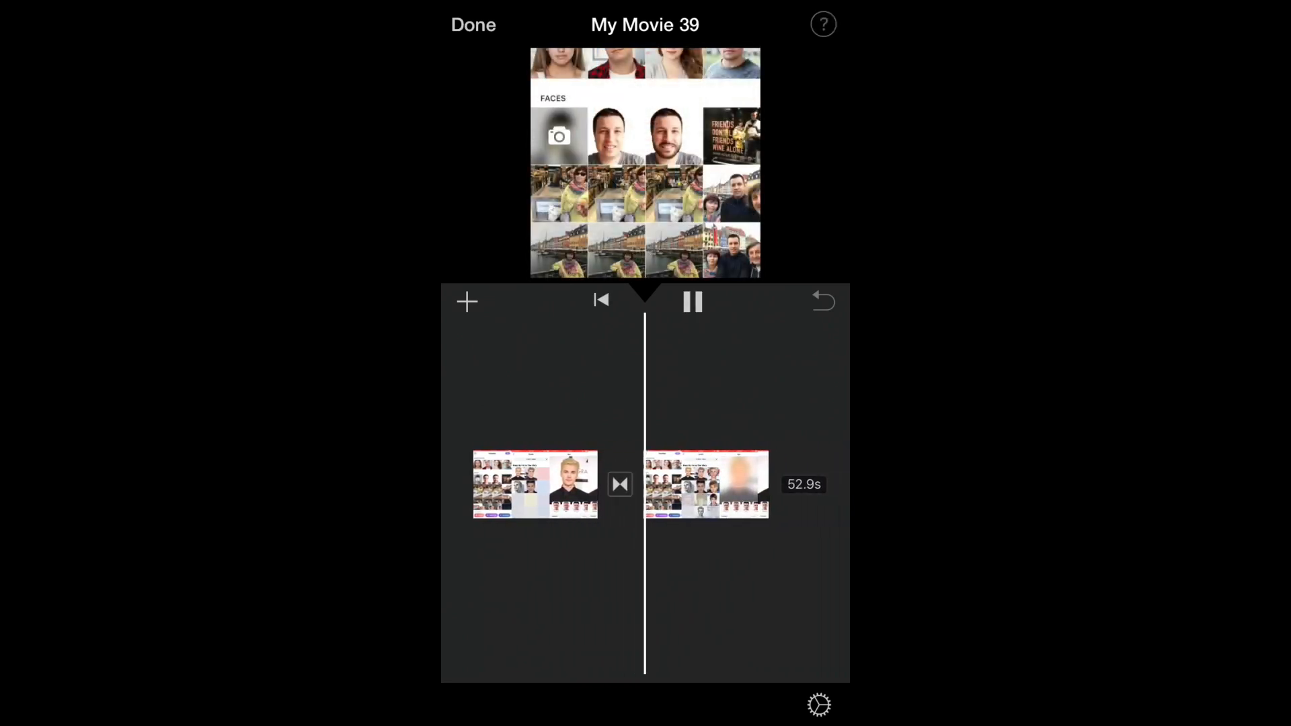